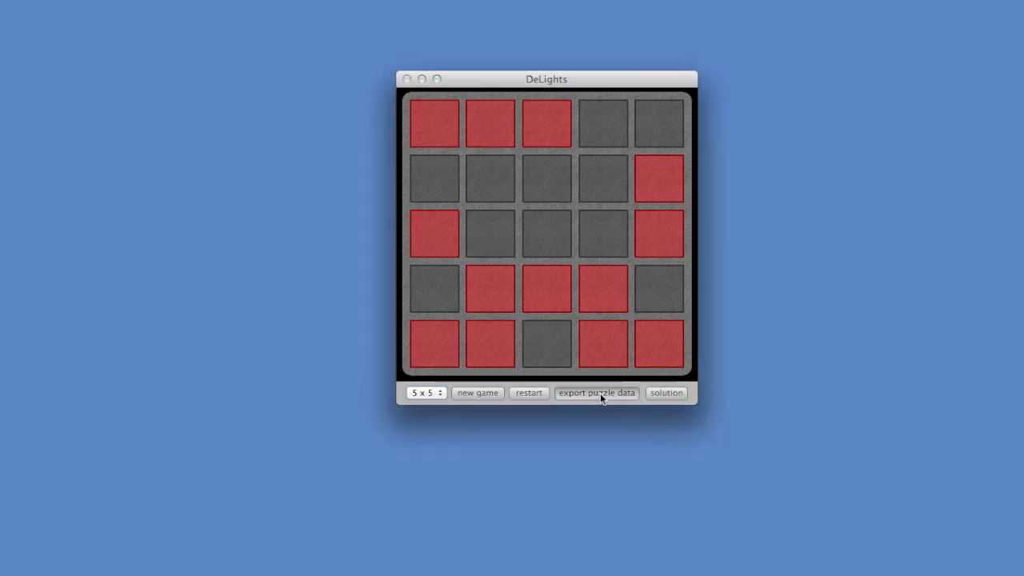
# - Export the 5x5 puzzle matrix data, overwriting the existing 'DeLights matrix data 5 x 5.txt' file
pyautogui.click(596, 393)
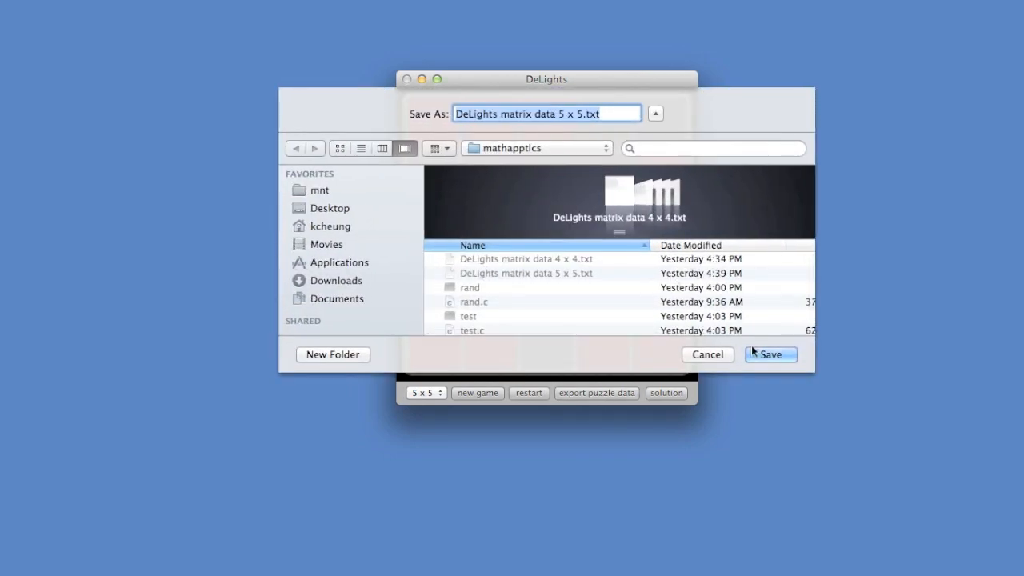
pyautogui.click(771, 355)
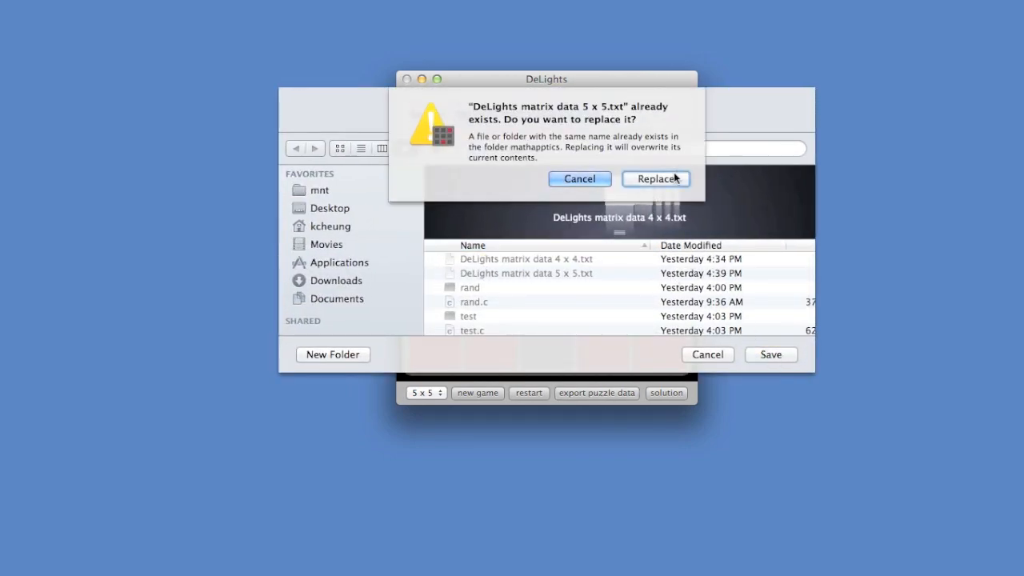
pyautogui.click(656, 180)
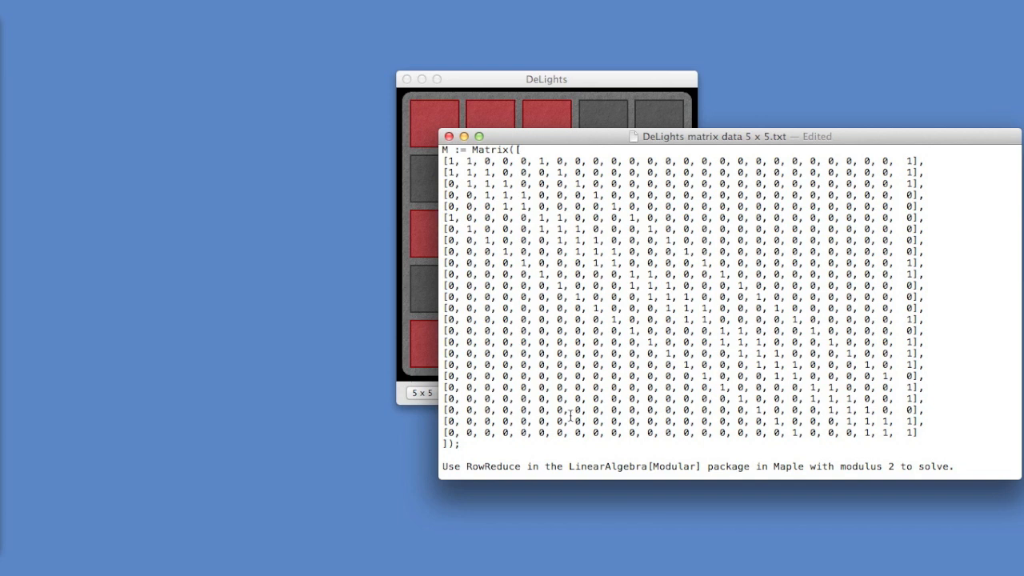
pyautogui.moveTo(499, 254)
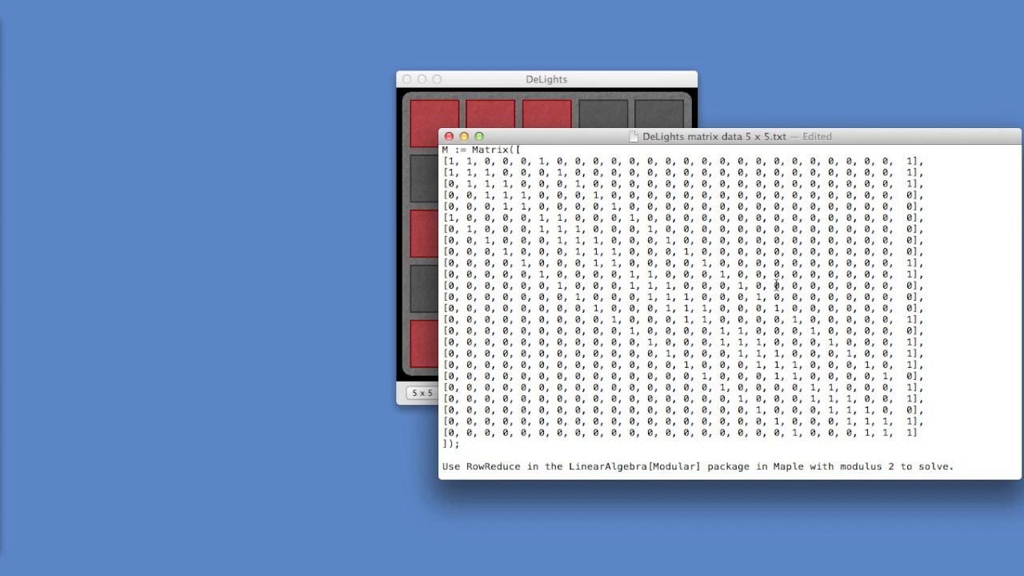
# - Arrange the DeLights board and the exported 25x25 matrix text side by side
pyautogui.moveTo(547, 80); pyautogui.dragTo(402, 54)
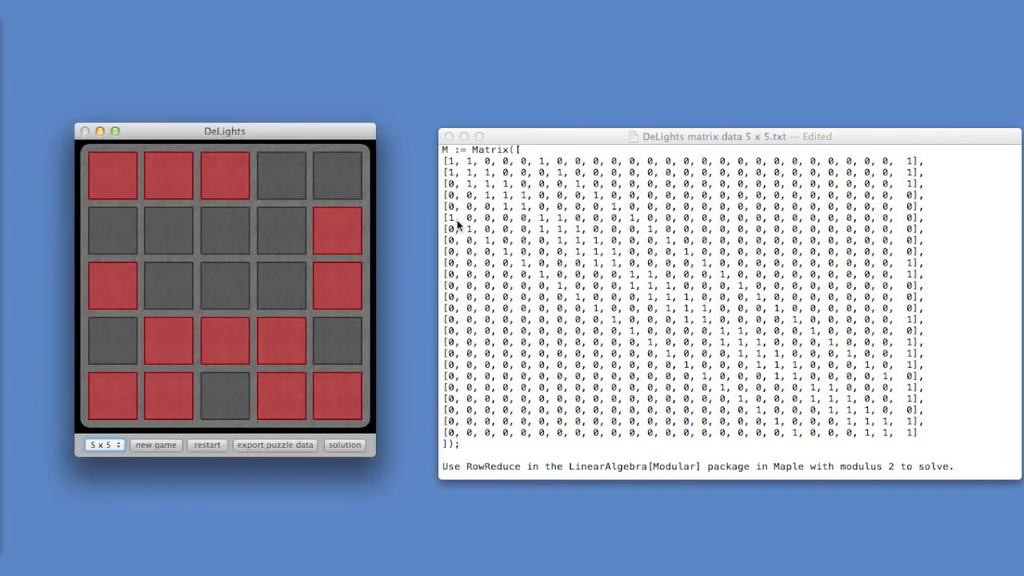
pyautogui.click(112, 173)
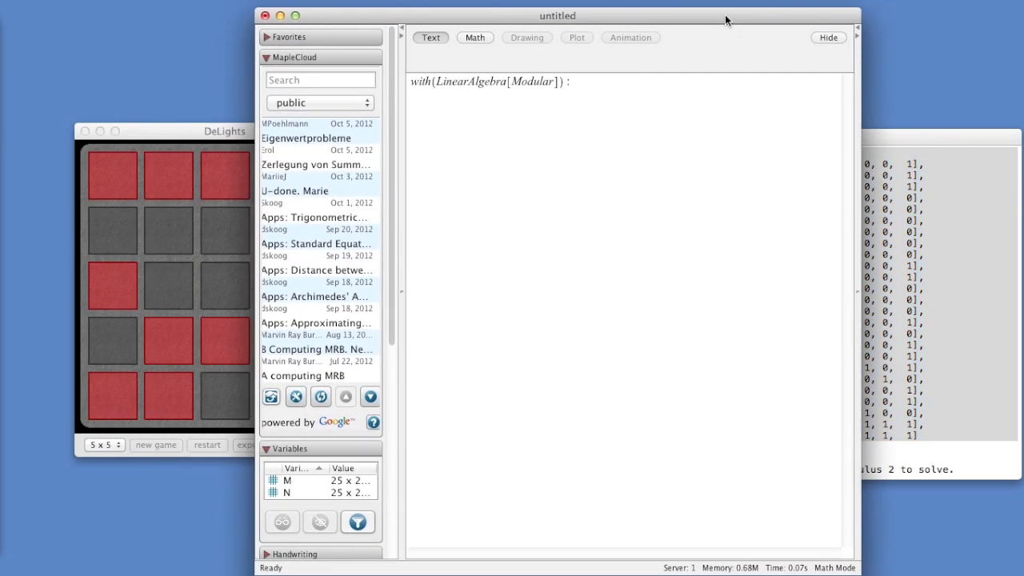
# - Define M from the pasted matrix, N as its 25x25 submatrix, and start Nullspace(N)
pyautogui.click(431, 37)
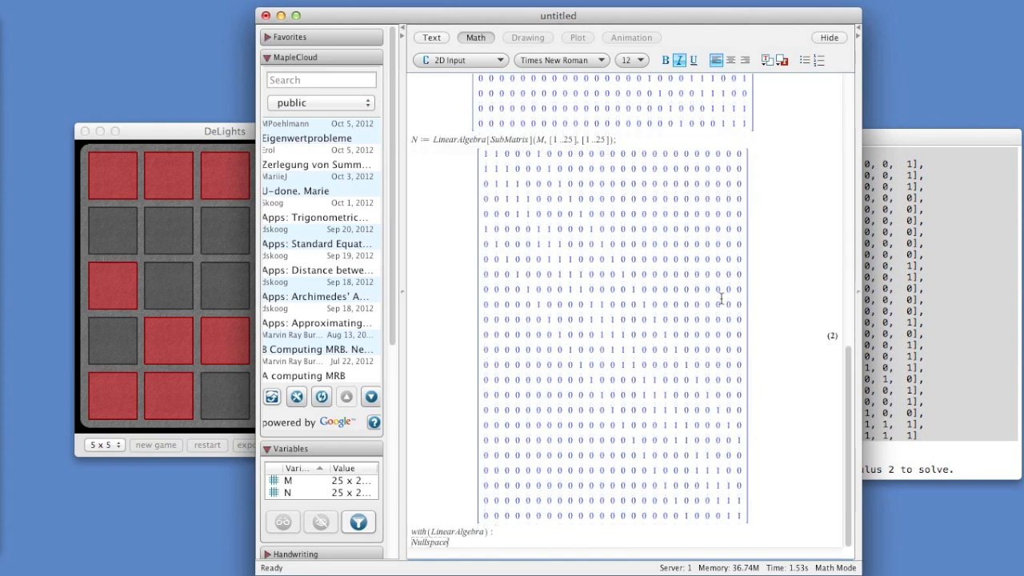
pyautogui.write('(')
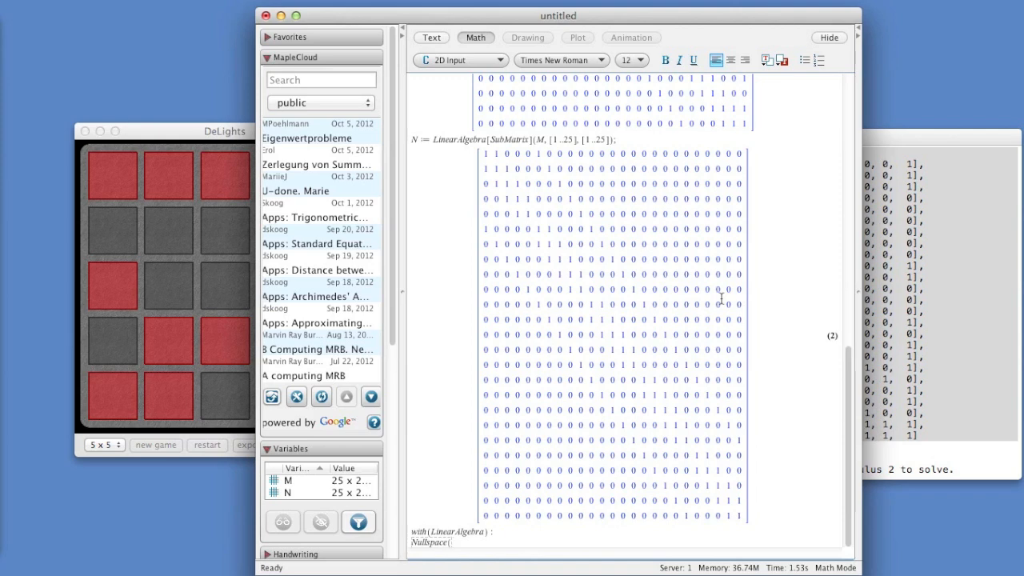
pyautogui.write('N')
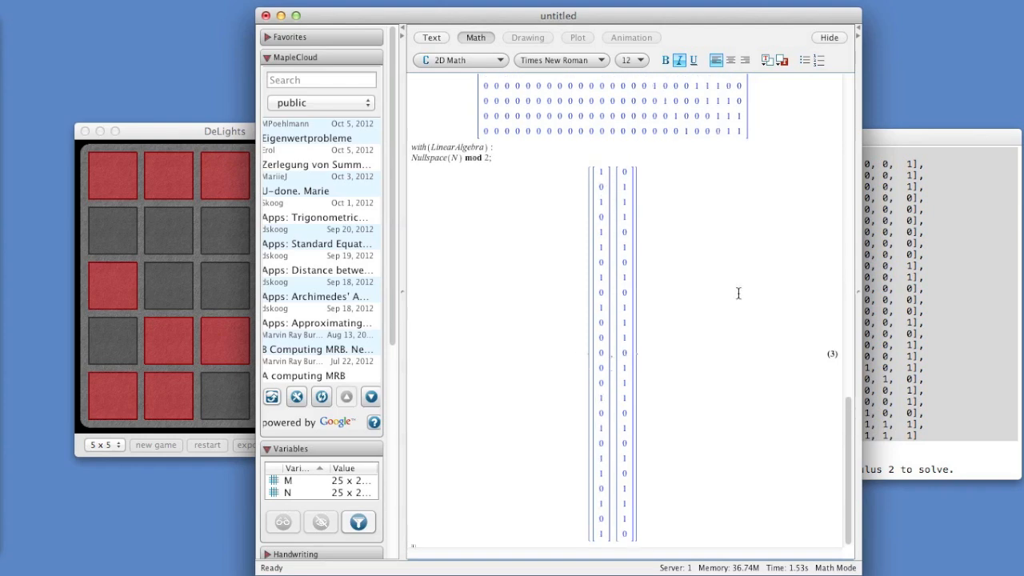
# - Evaluate Nullspace(N) mod 2 to get two 25-entry 0/1 basis vectors
pyautogui.scroll(3)
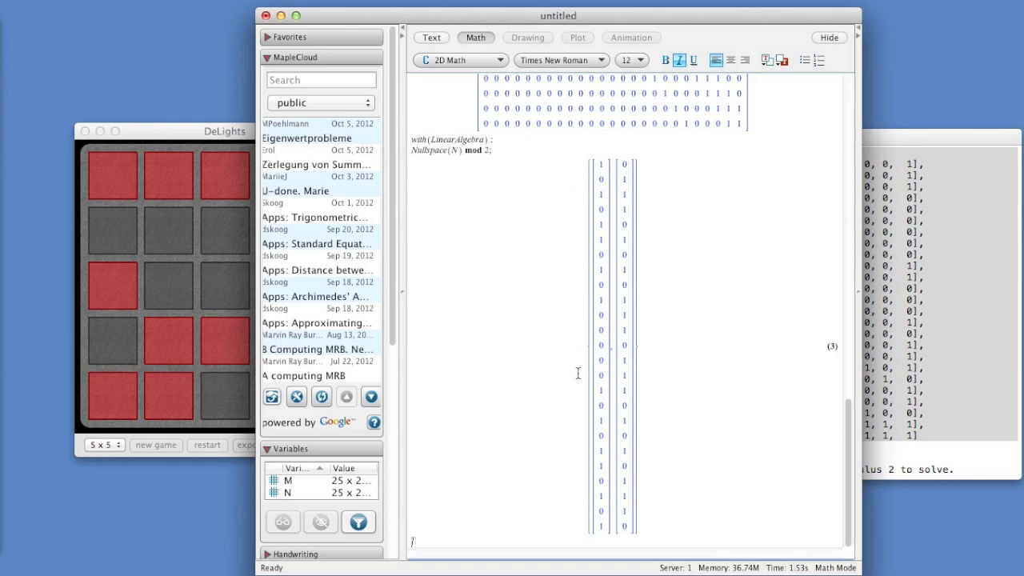
pyautogui.moveTo(582, 234)
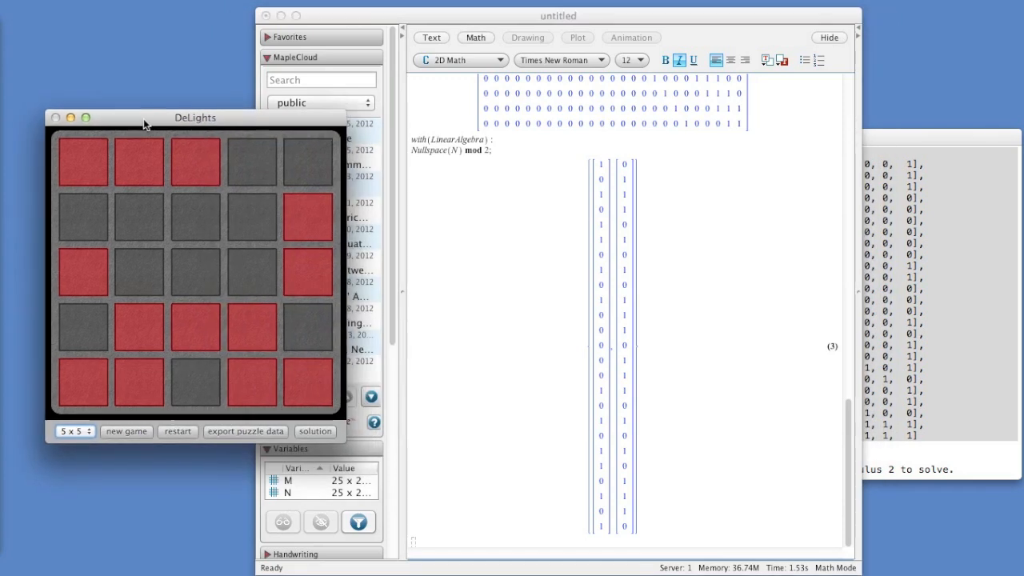
pyautogui.moveTo(614, 165)
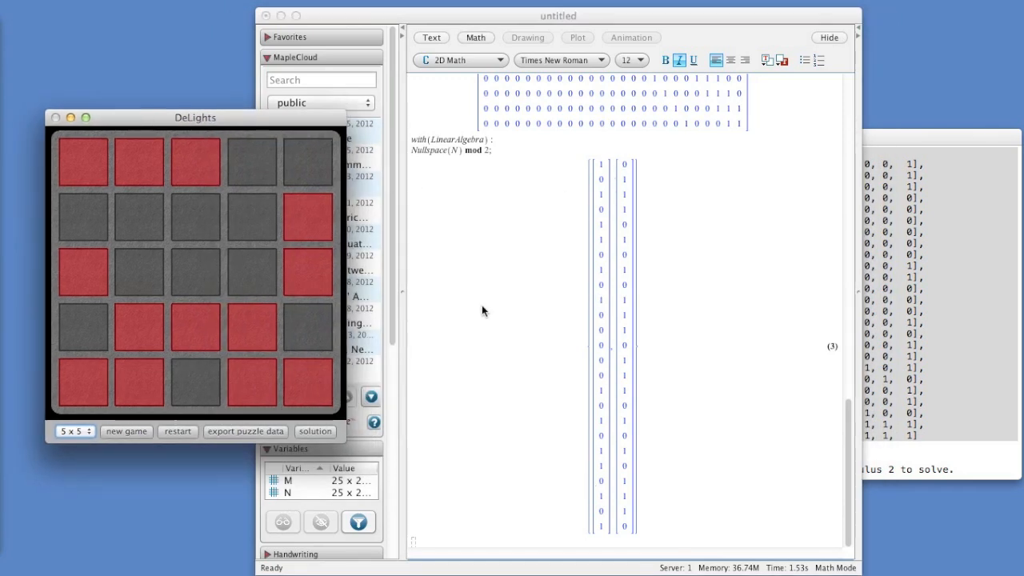
# - Bring the DeLights board forward beside Maple's two null space vectors
pyautogui.click(252, 216)
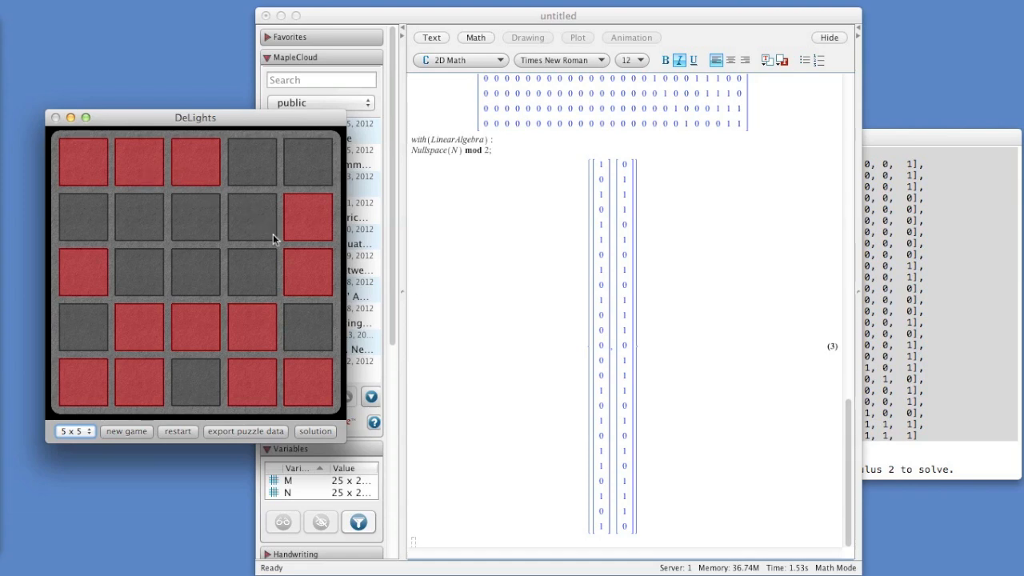
pyautogui.moveTo(243, 222)
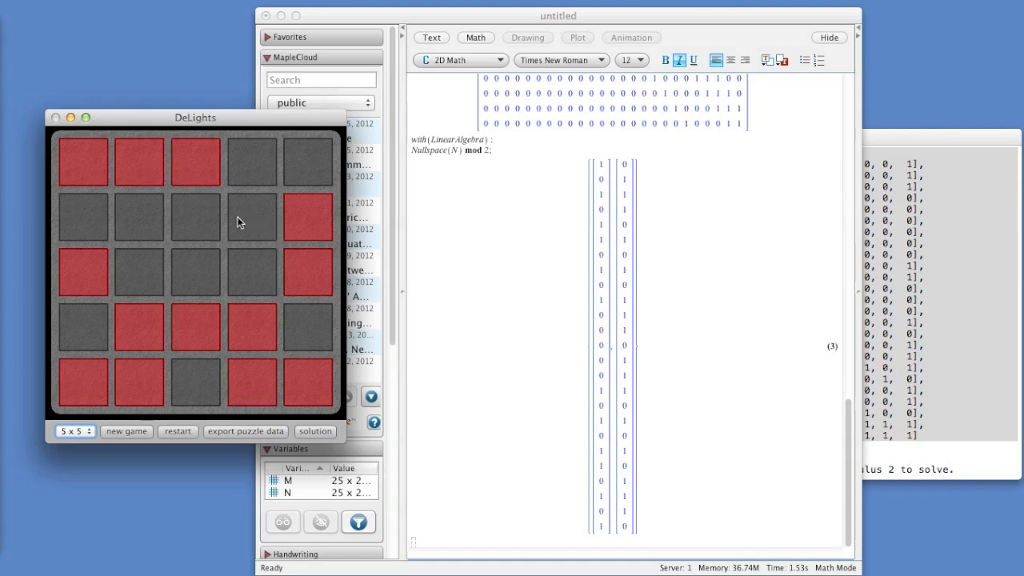
pyautogui.moveTo(196, 118); pyautogui.dragTo(224, 103)
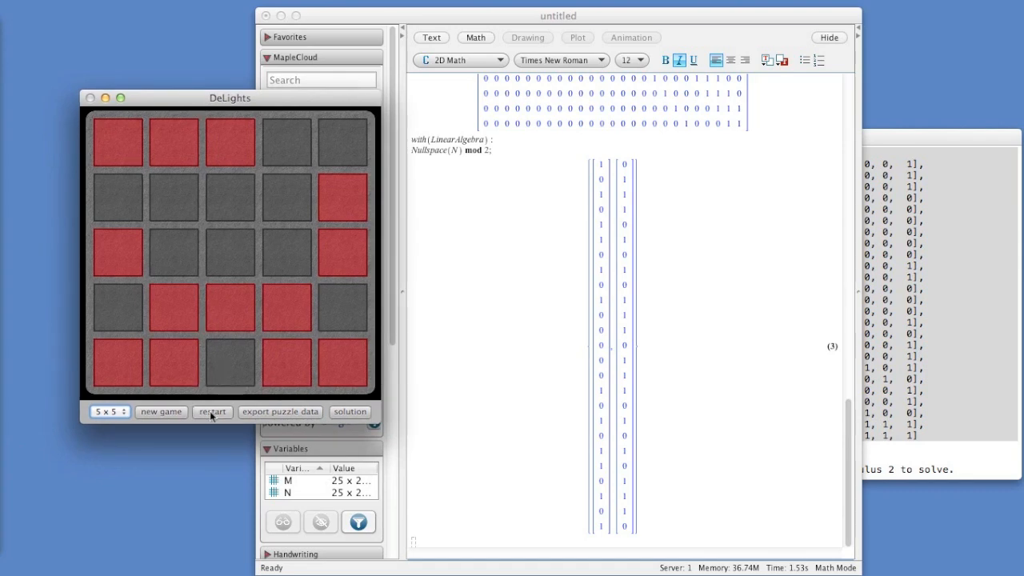
# - Toggle a few lights on the board following a null space vector (row 2 column 5, bottom row)
pyautogui.click(211, 411)
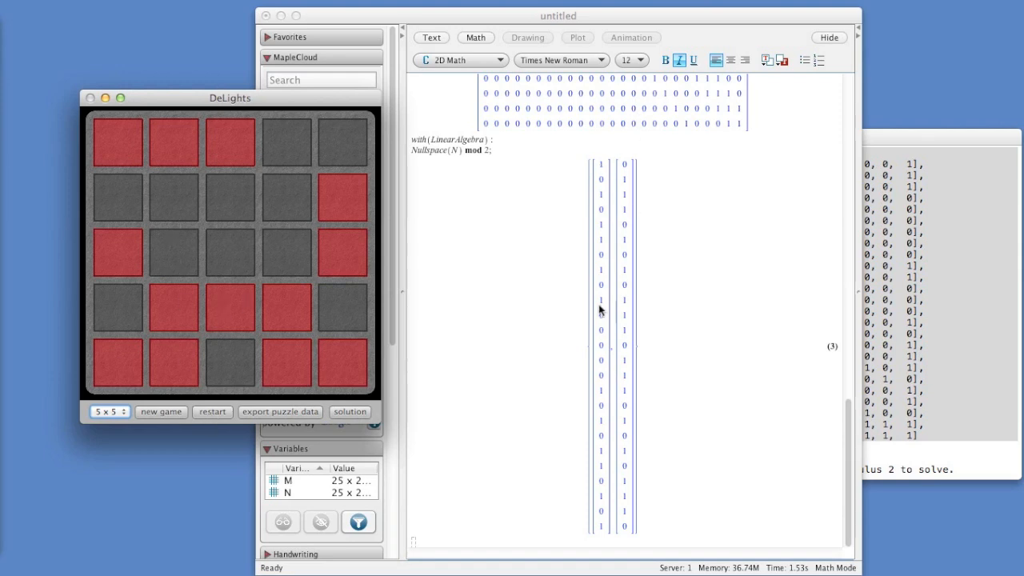
pyautogui.moveTo(605, 170)
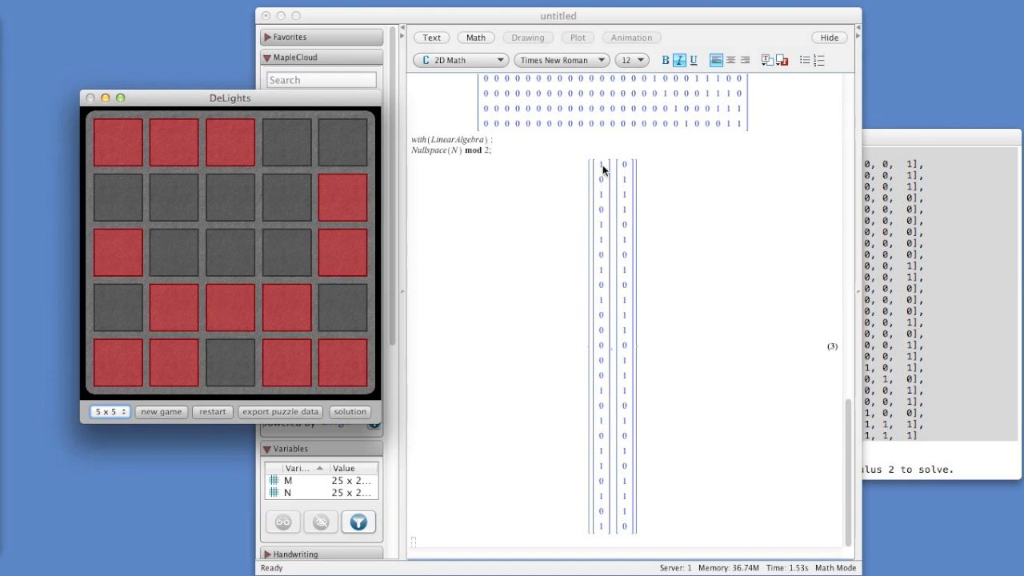
pyautogui.moveTo(599, 279)
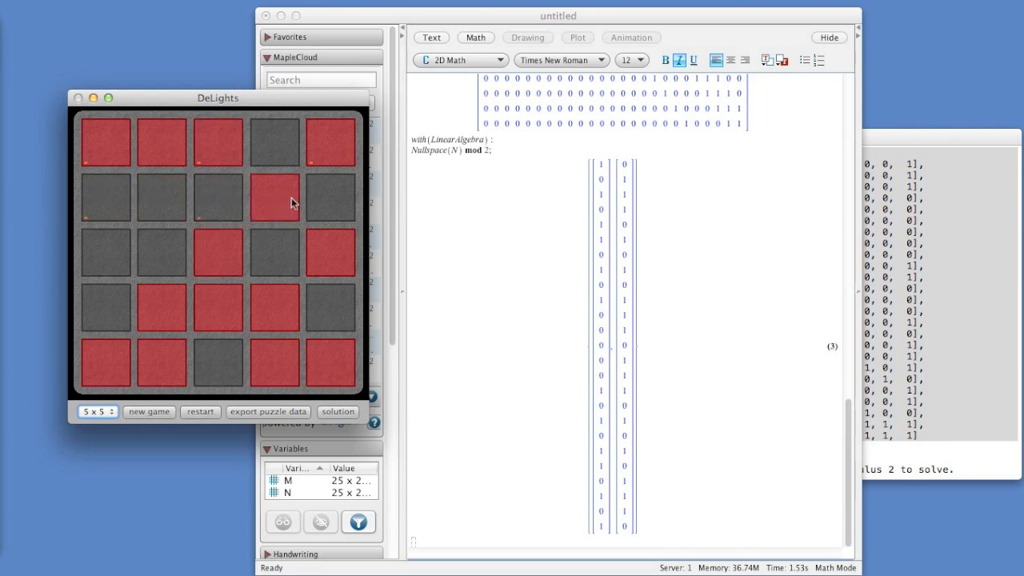
pyautogui.click(273, 195)
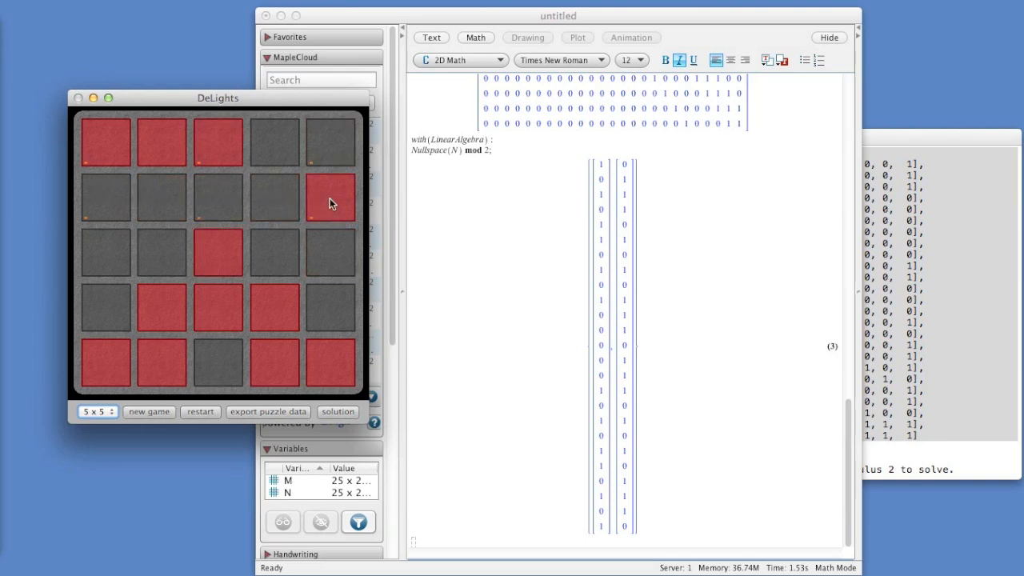
pyautogui.moveTo(604, 319)
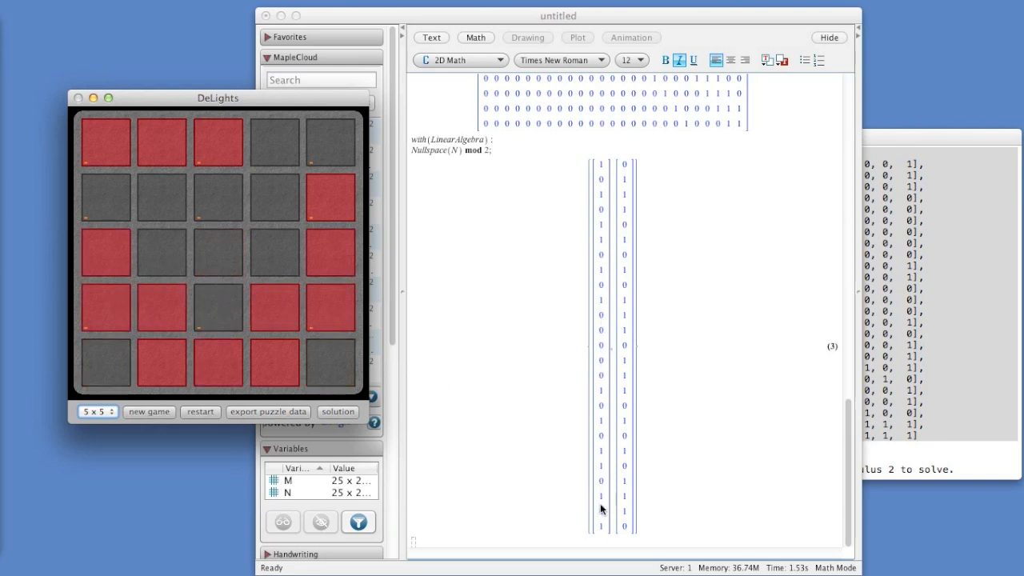
pyautogui.click(104, 362)
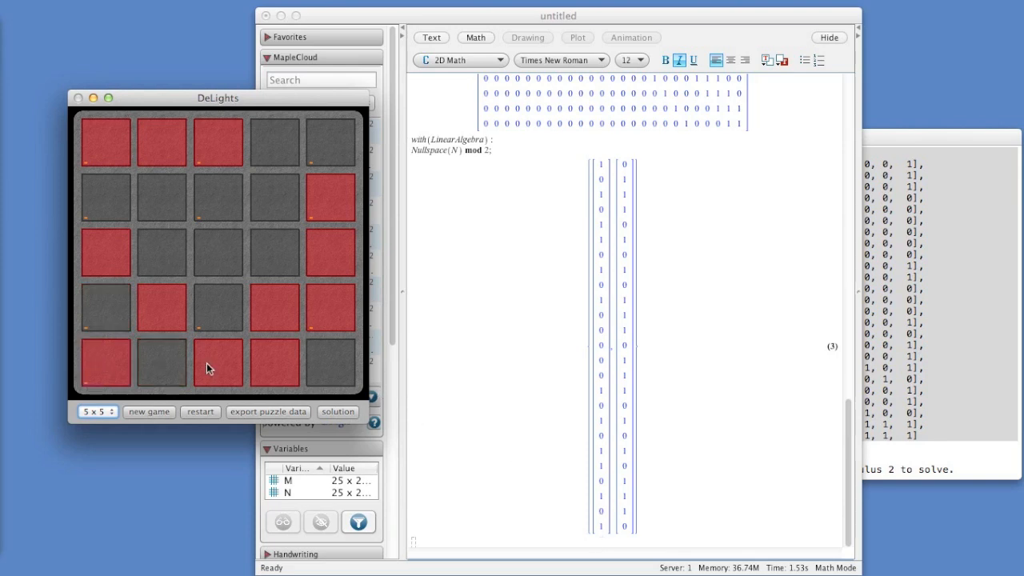
pyautogui.click(217, 362)
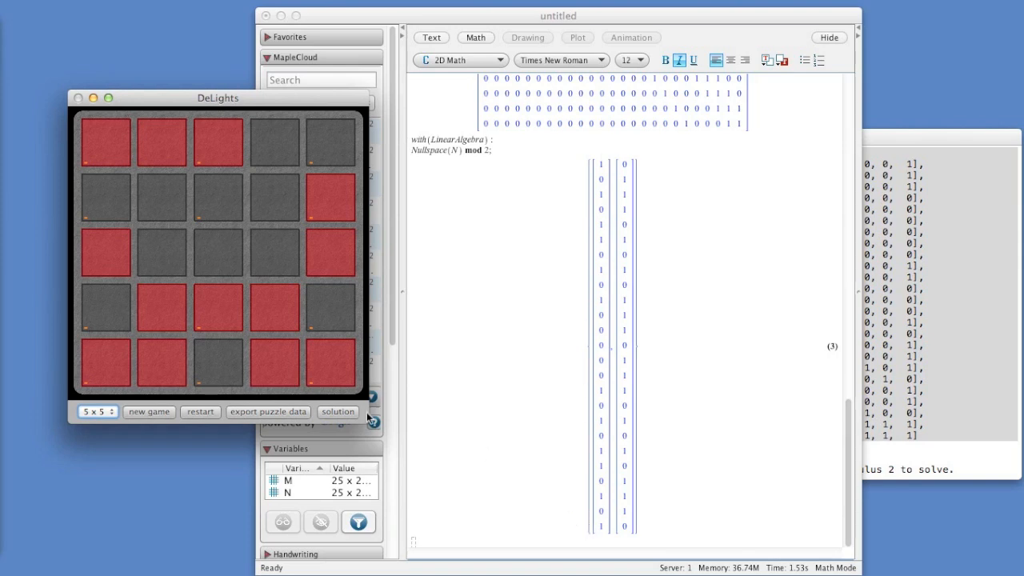
pyautogui.moveTo(206, 416)
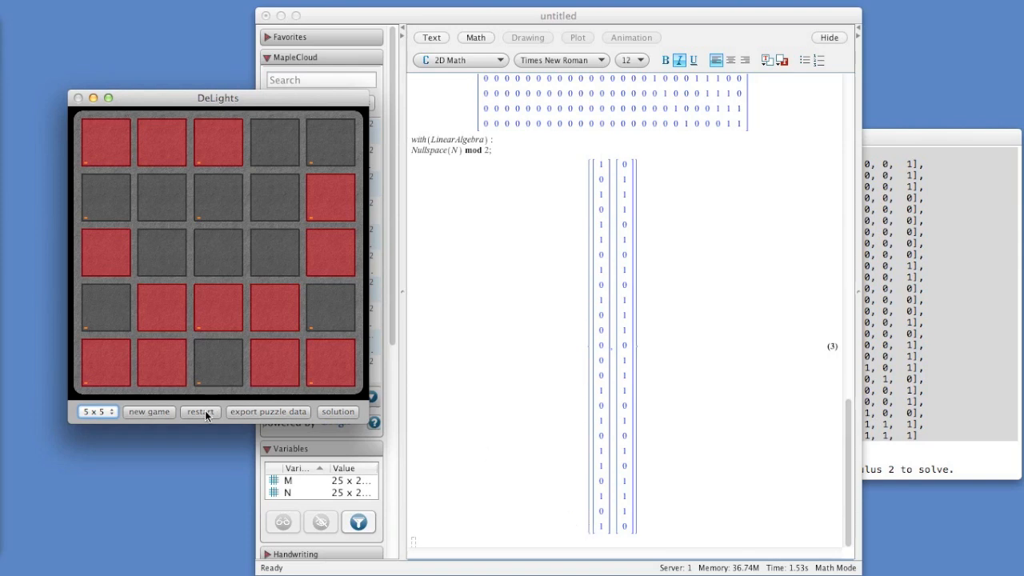
pyautogui.moveTo(202, 411)
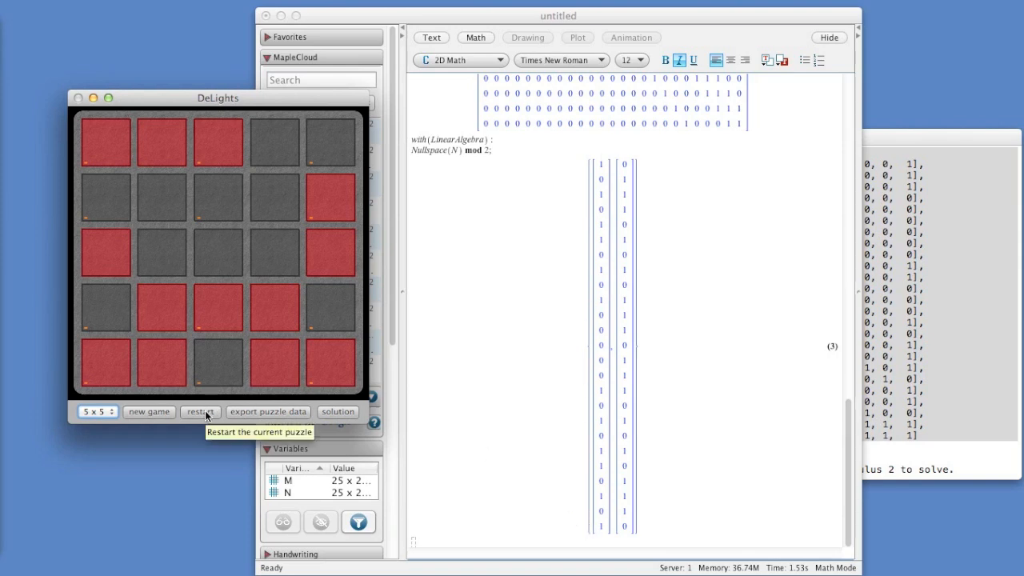
# - Restart the puzzle to restore the original pattern, trying a couple more lights
pyautogui.click(200, 412)
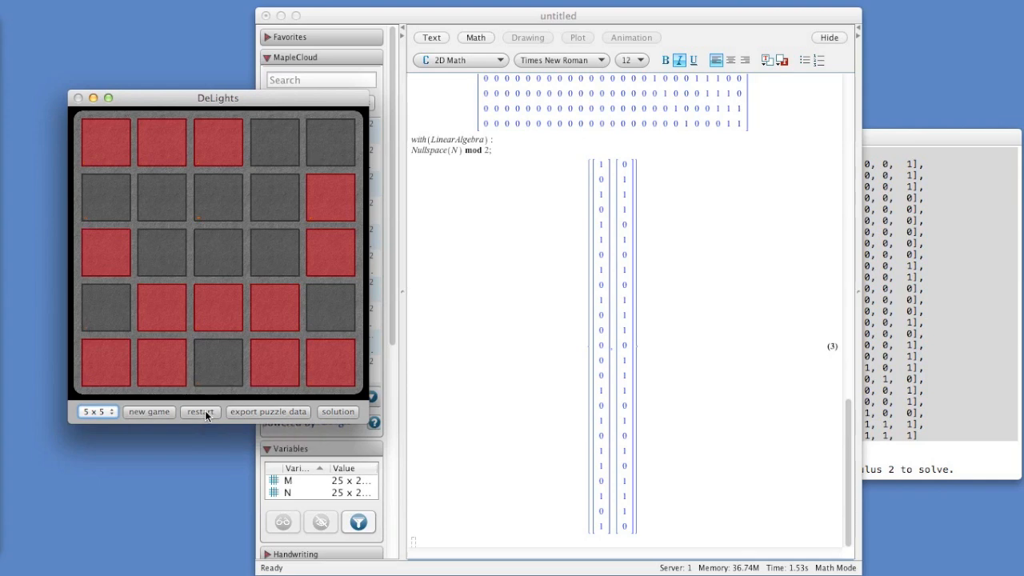
pyautogui.moveTo(634, 170)
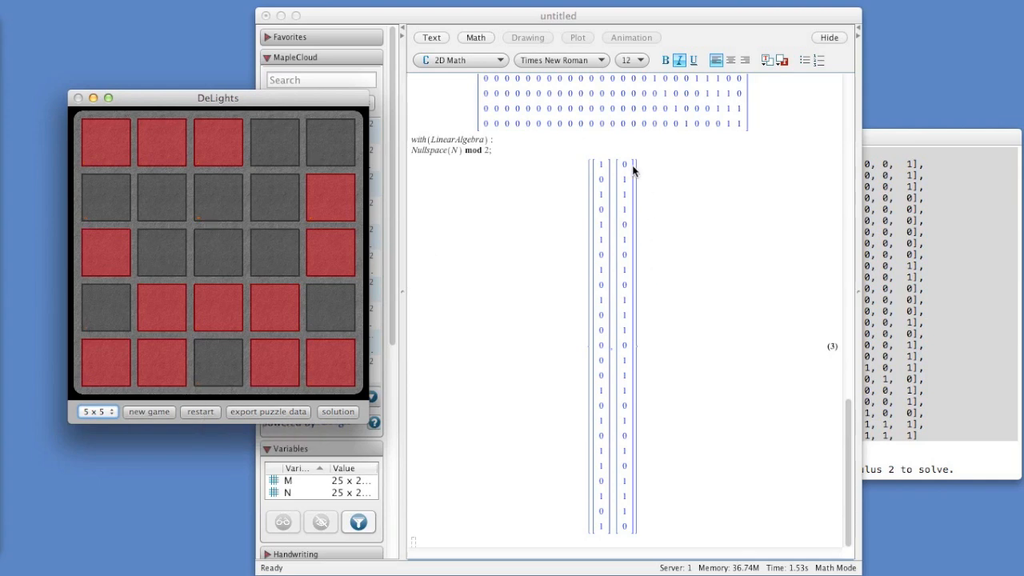
pyautogui.click(162, 141)
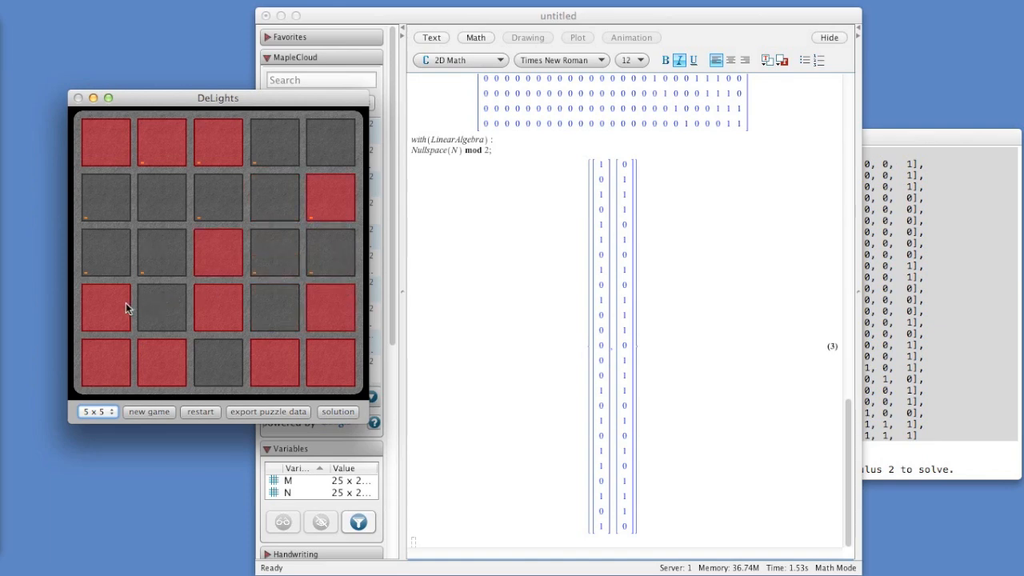
pyautogui.click(106, 307)
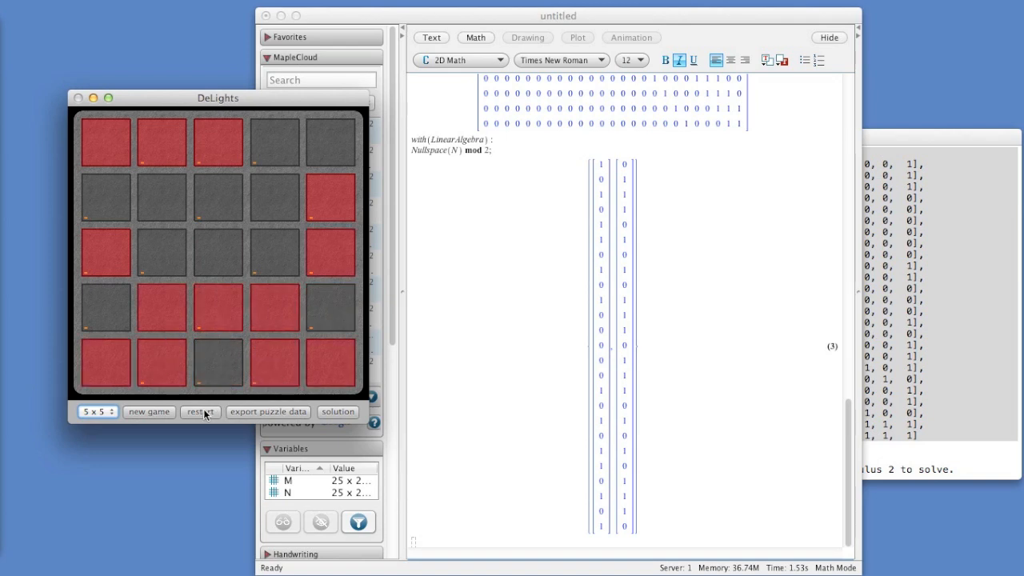
pyautogui.click(198, 411)
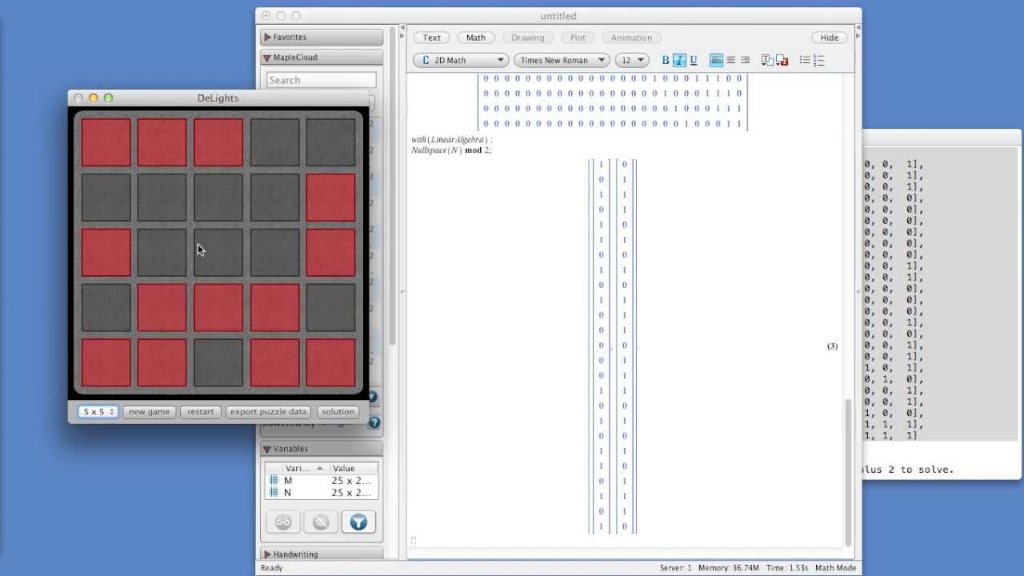
pyautogui.click(218, 252)
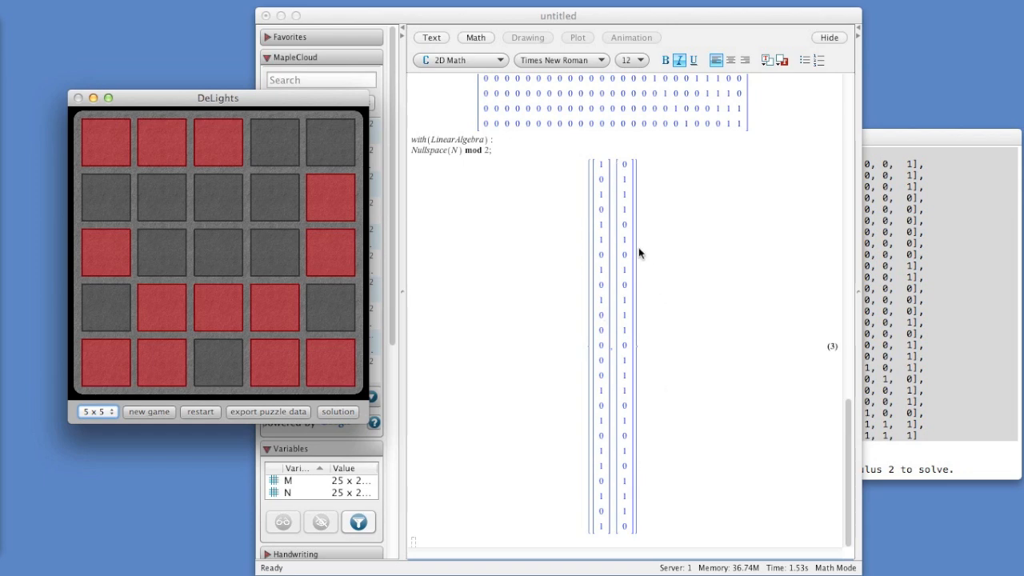
pyautogui.moveTo(712, 243)
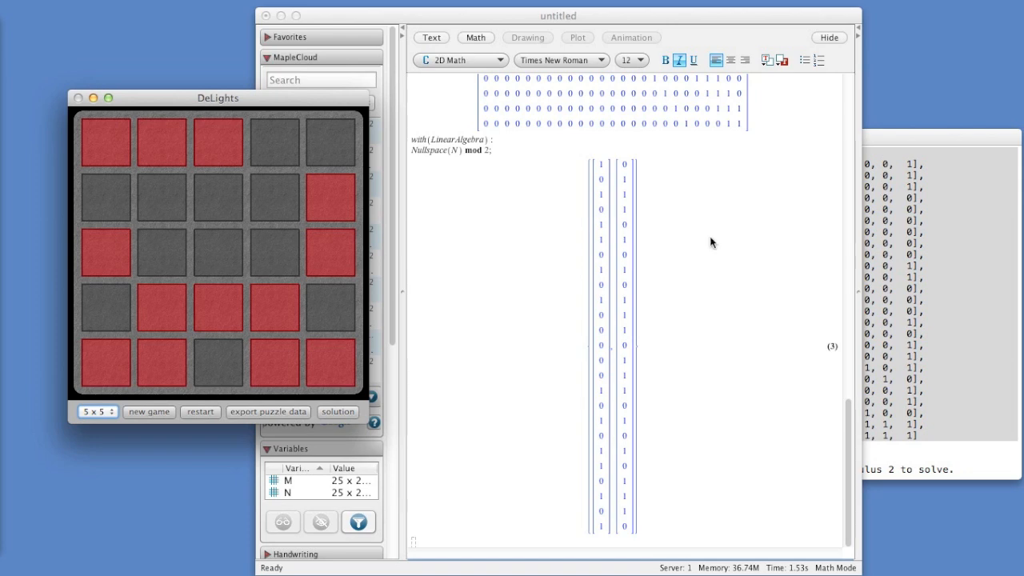
pyautogui.moveTo(719, 227)
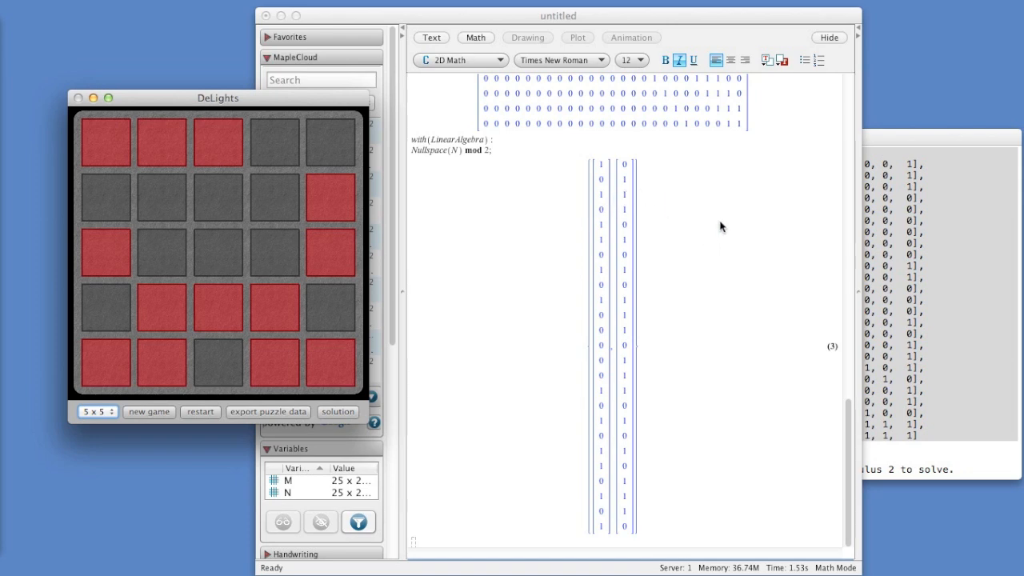
pyautogui.moveTo(627, 237)
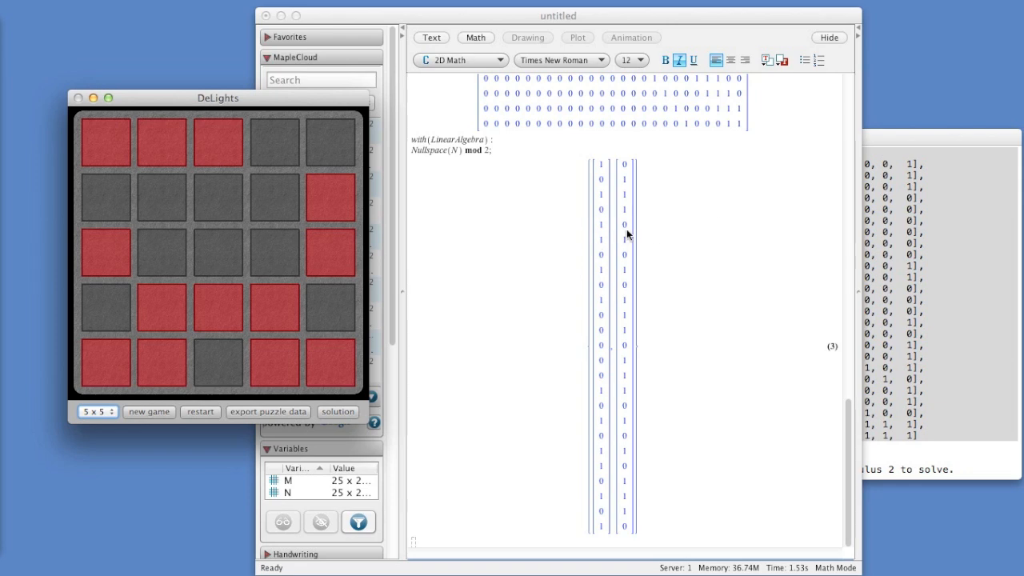
pyautogui.moveTo(664, 170)
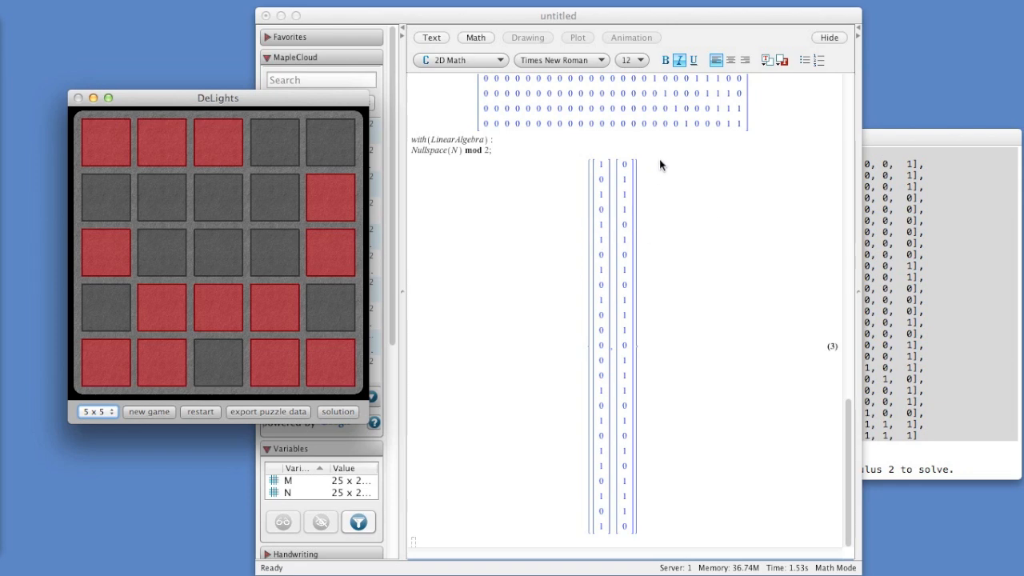
pyautogui.moveTo(672, 244)
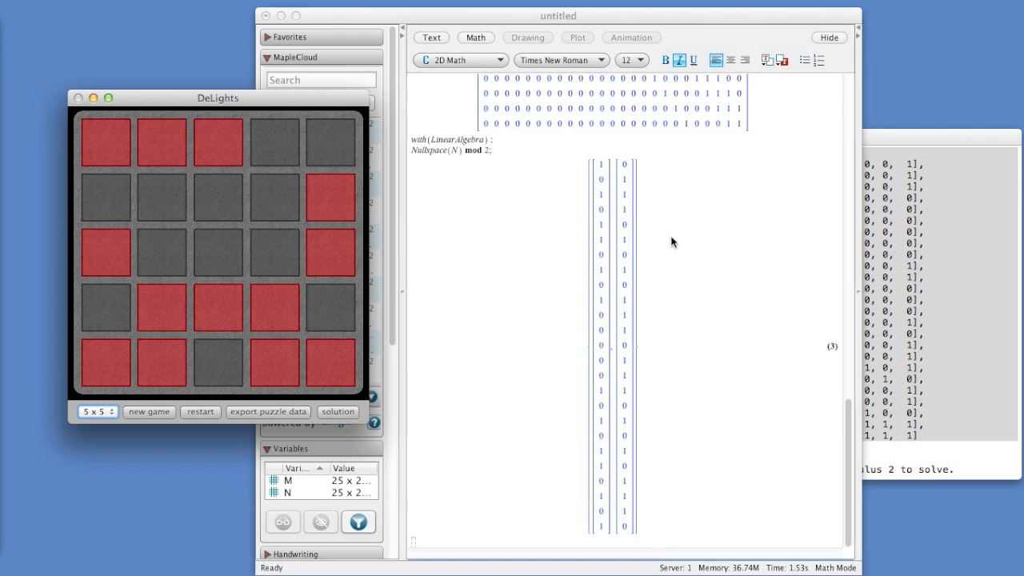
pyautogui.moveTo(659, 164)
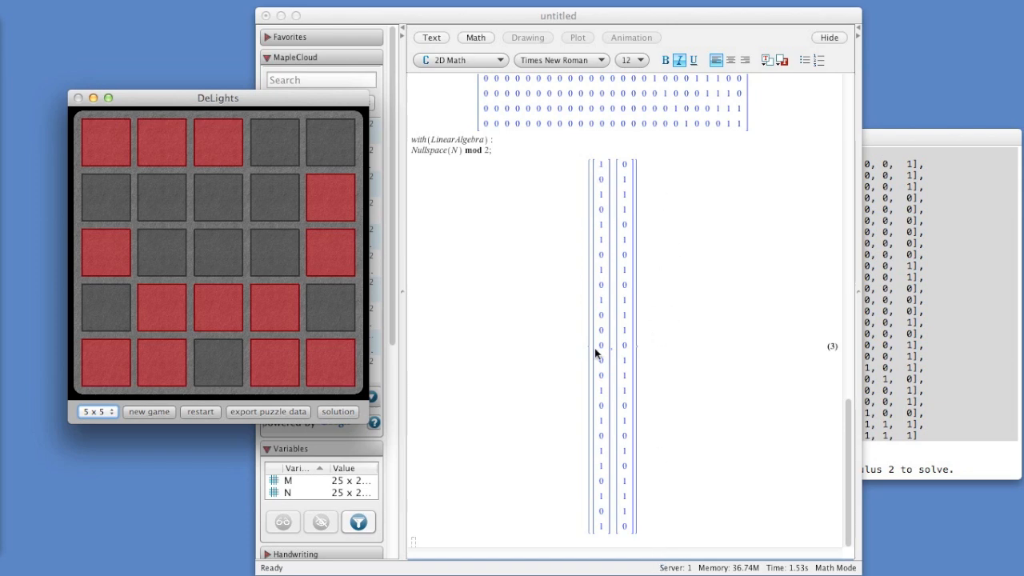
pyautogui.moveTo(730, 471)
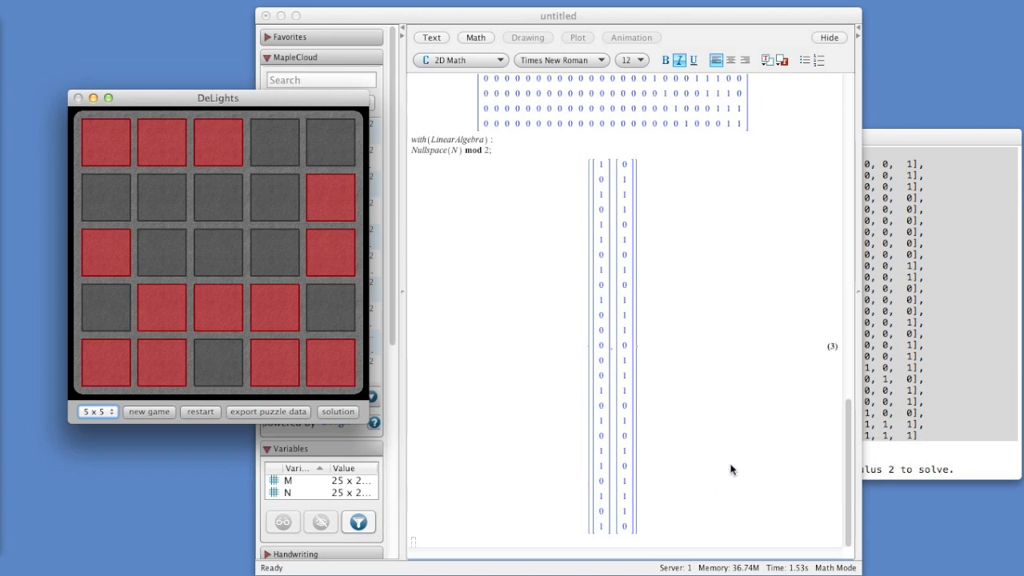
pyautogui.scroll(3)
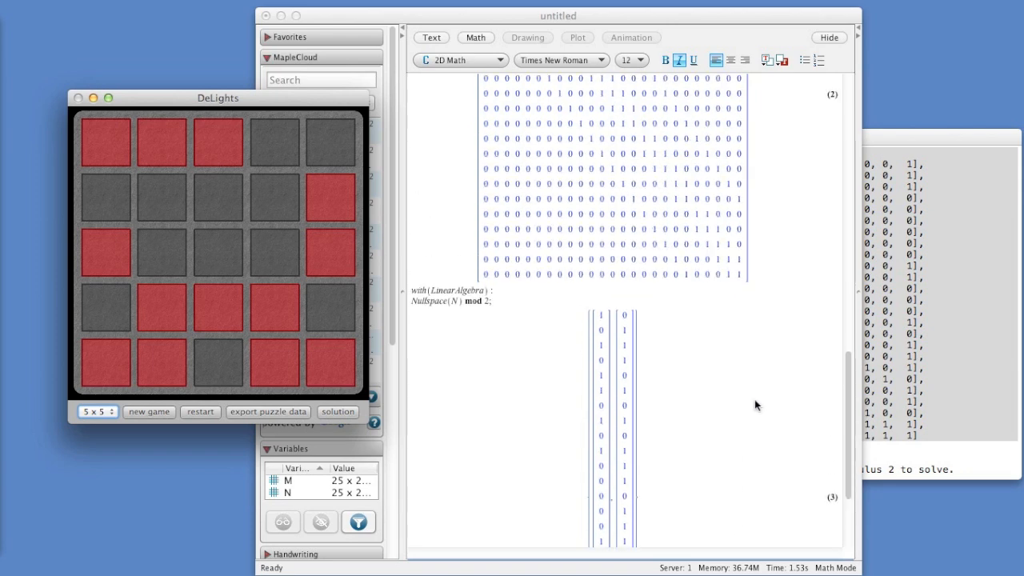
pyautogui.scroll(-3)
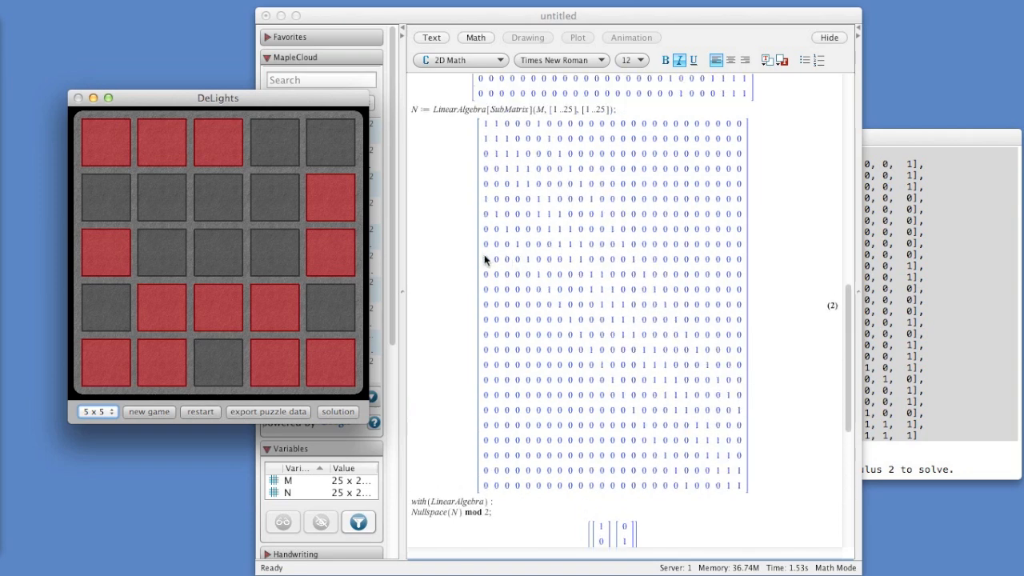
pyautogui.moveTo(745, 372)
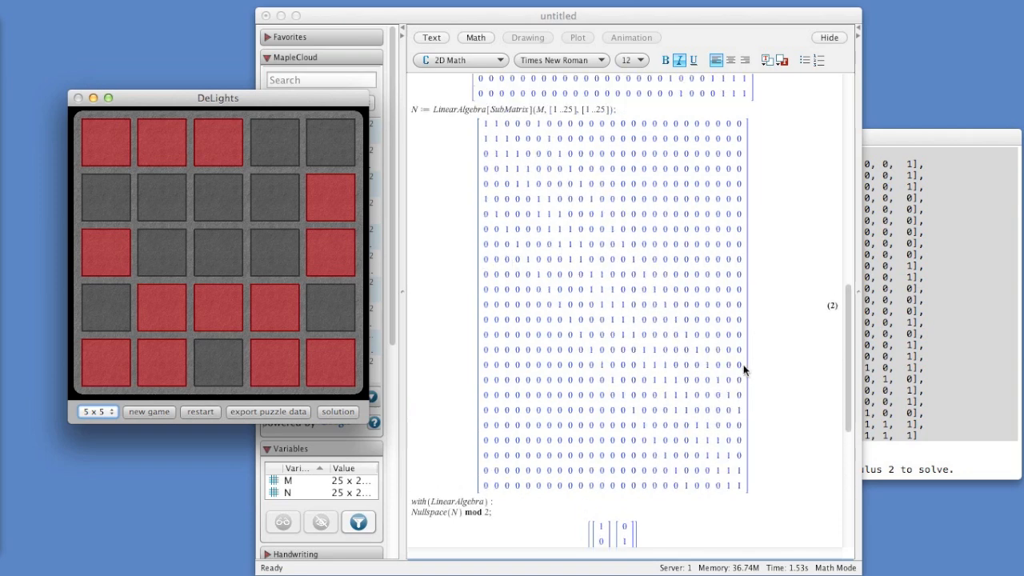
pyautogui.moveTo(569, 306)
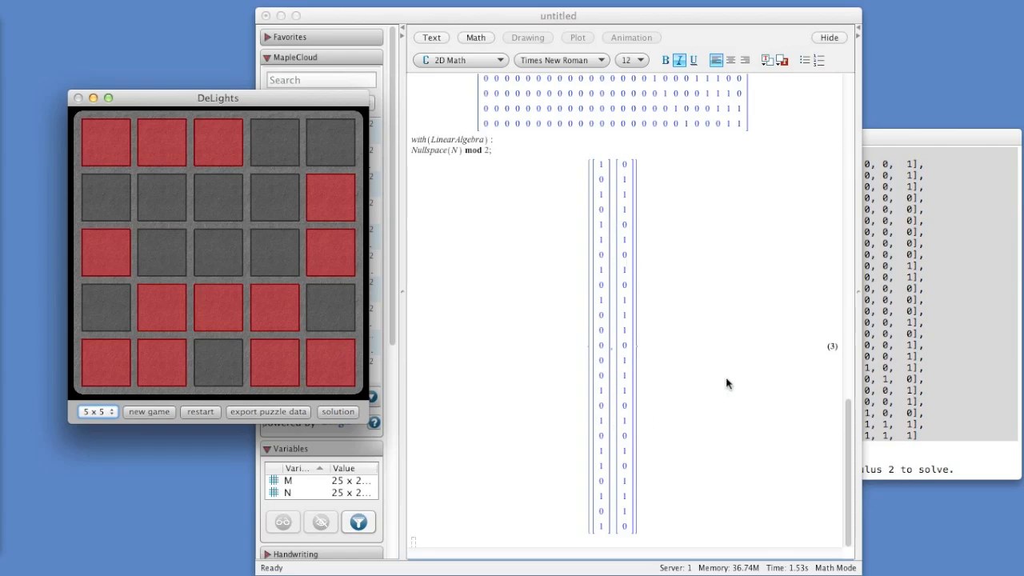
pyautogui.moveTo(662, 171)
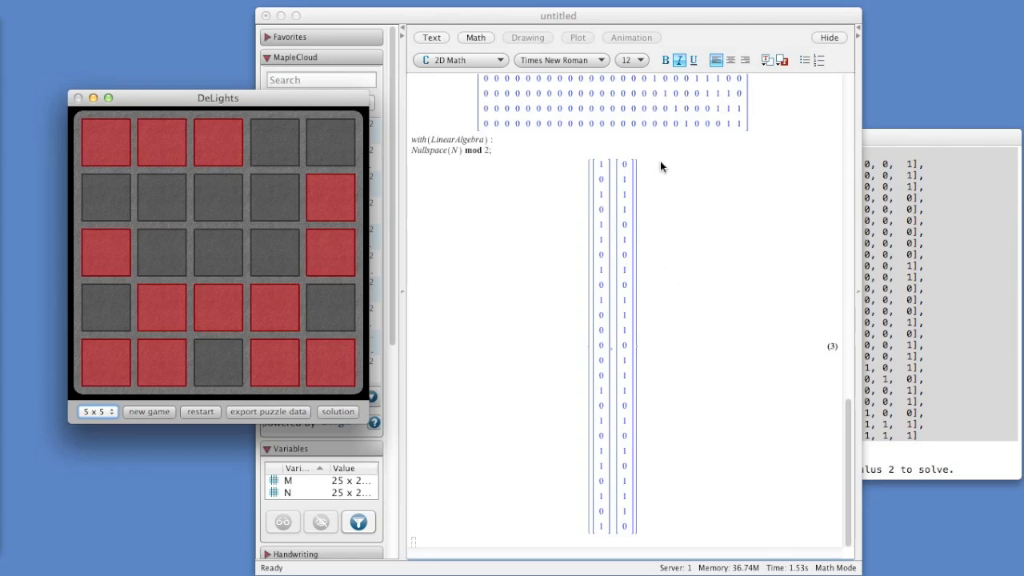
pyautogui.moveTo(718, 339)
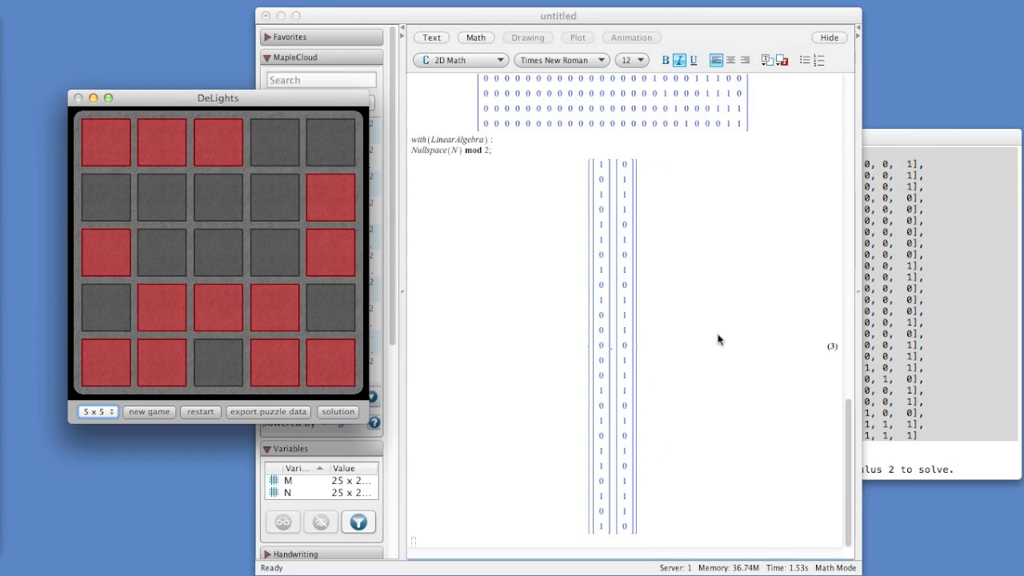
pyautogui.moveTo(739, 216)
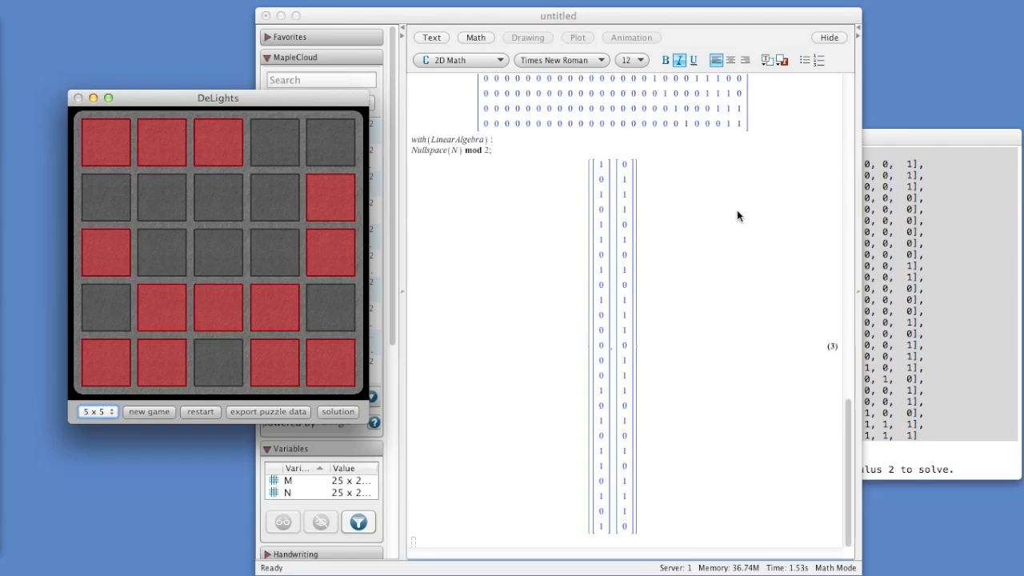
pyautogui.moveTo(662, 191)
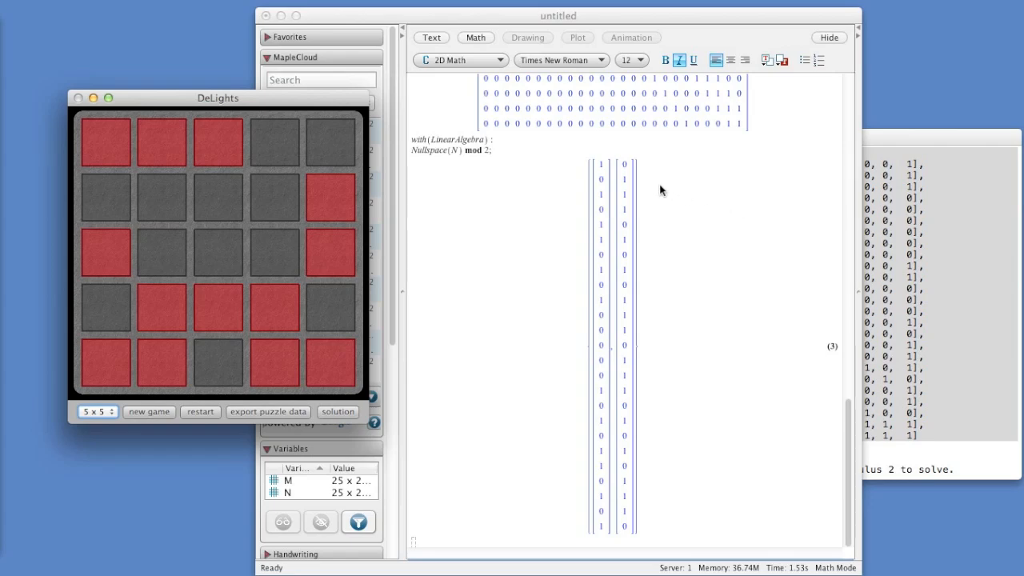
pyautogui.moveTo(657, 169)
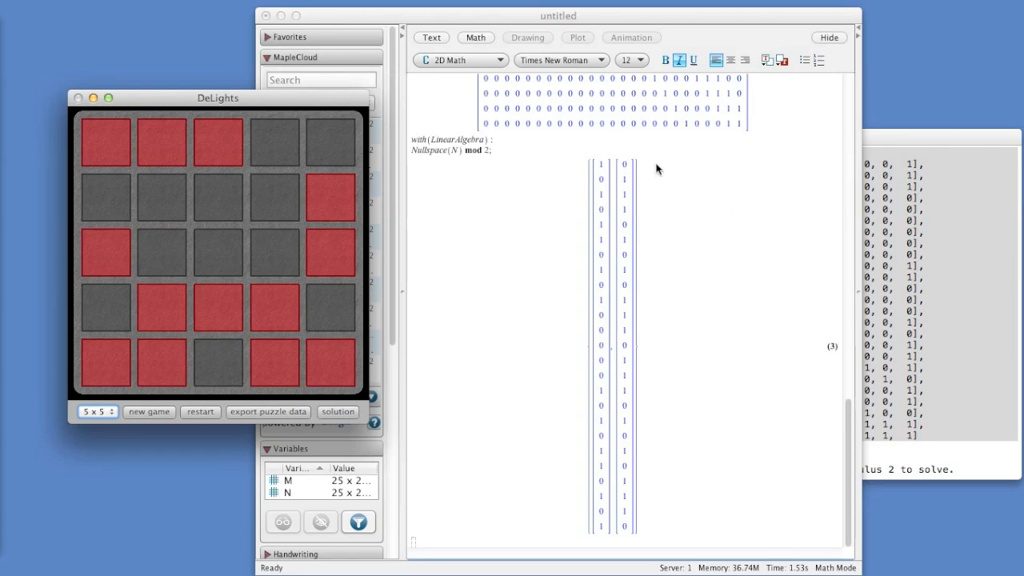
pyautogui.moveTo(632, 182)
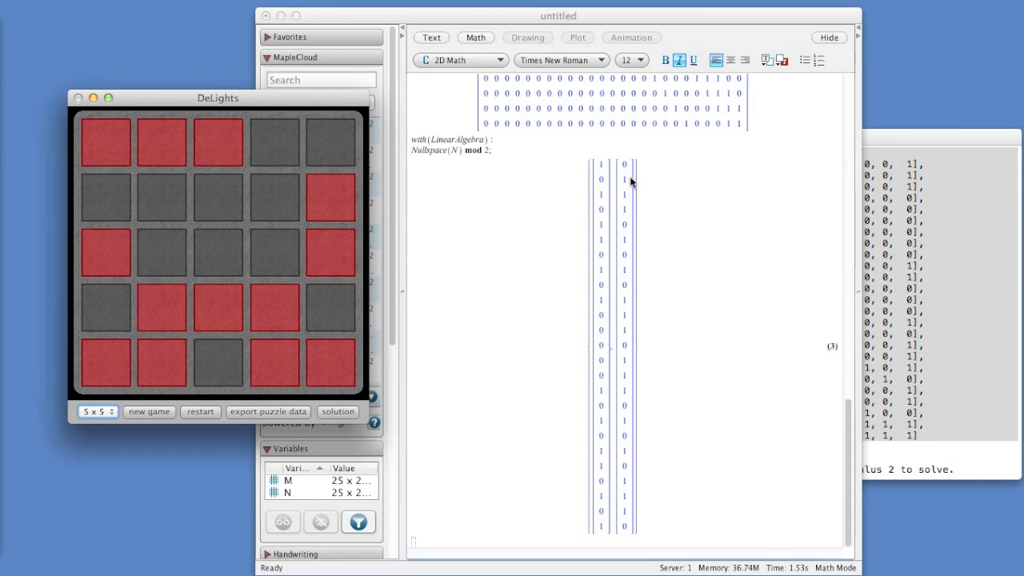
pyautogui.moveTo(686, 202)
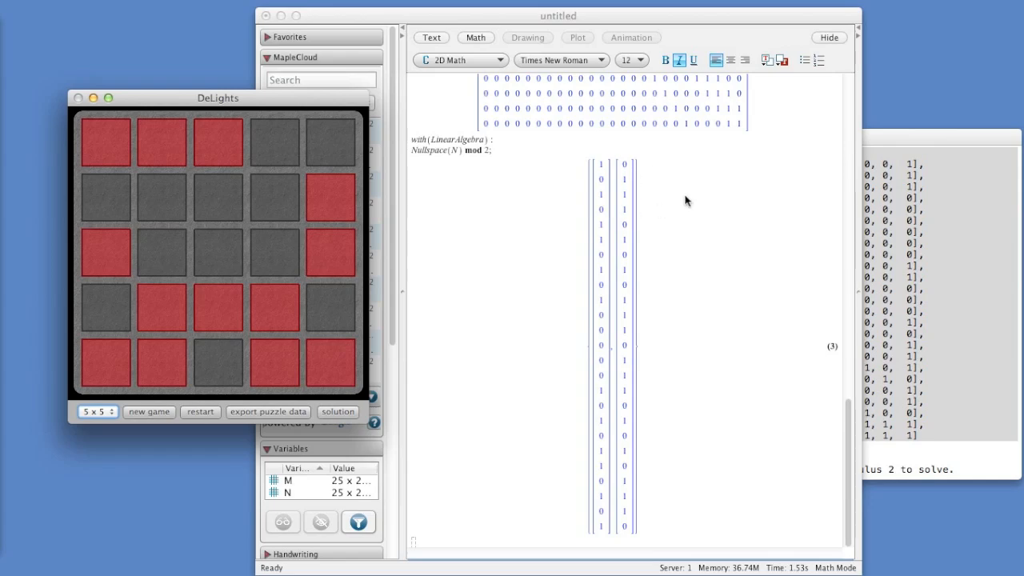
pyautogui.moveTo(649, 189)
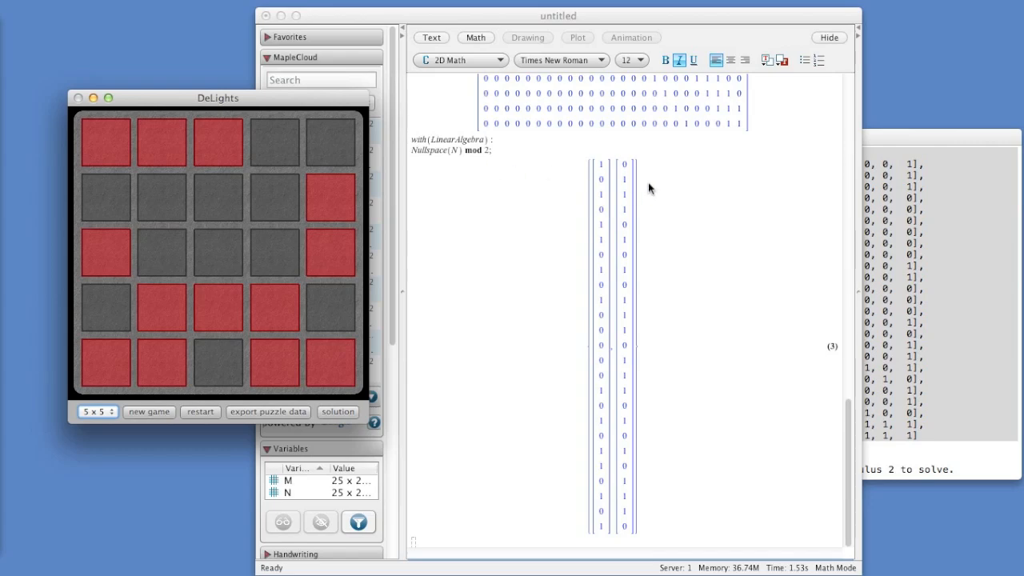
pyautogui.click(161, 141)
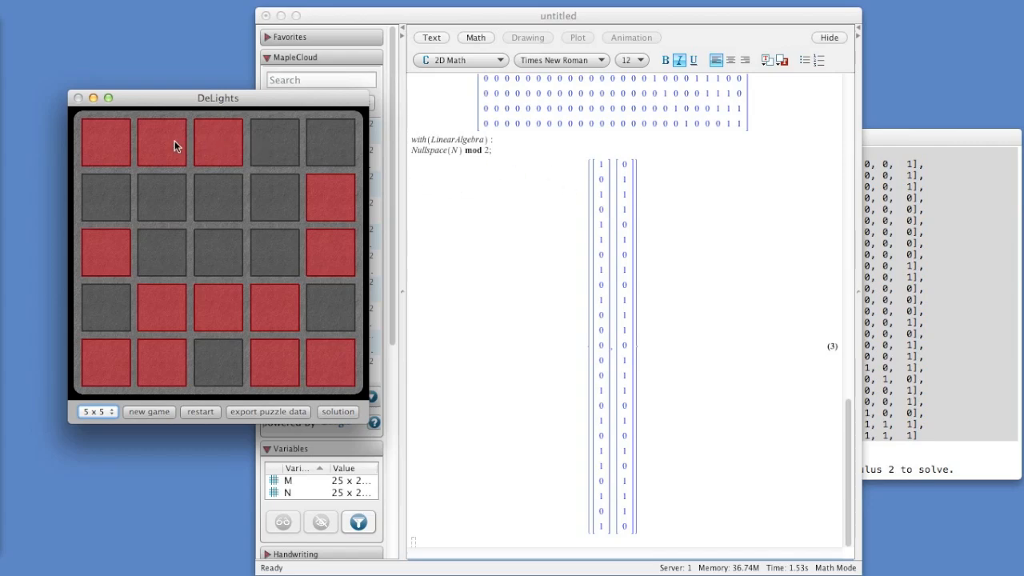
pyautogui.click(160, 141)
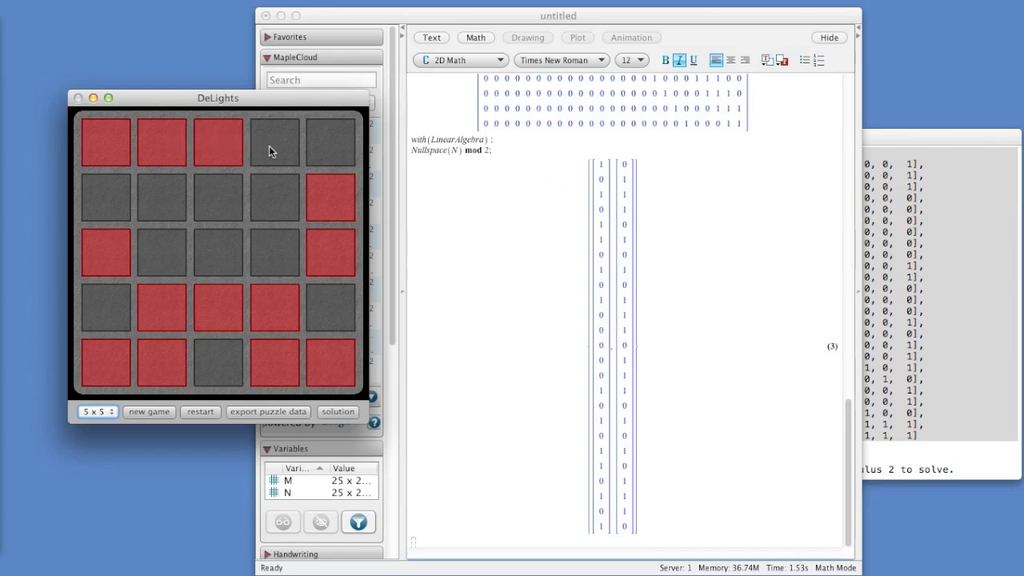